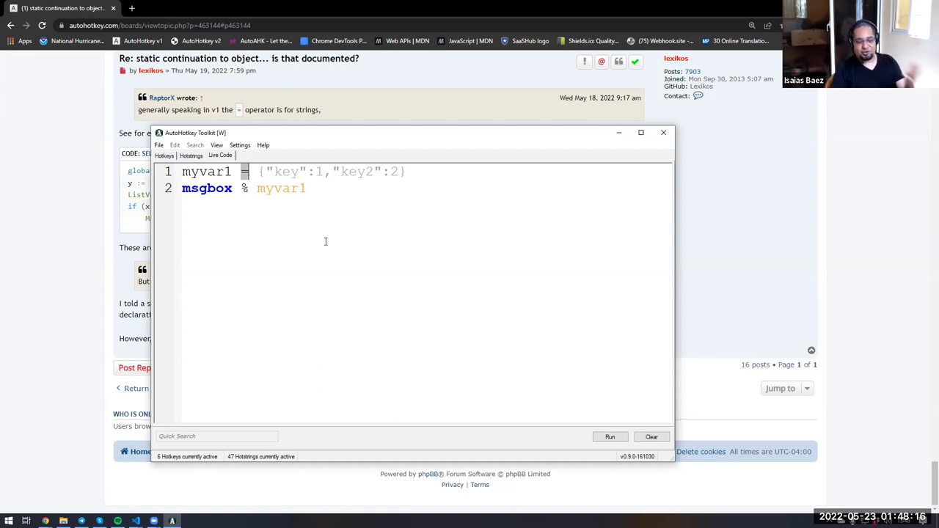
mouse_move(337, 224)
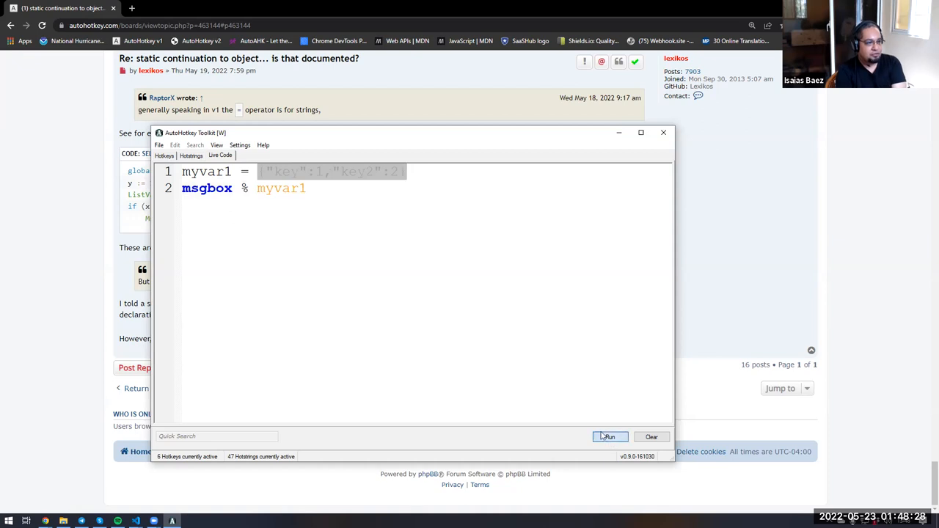
Run the snippet to show the braces text, then change myvar1's value to 5+5
left_click(610, 436)
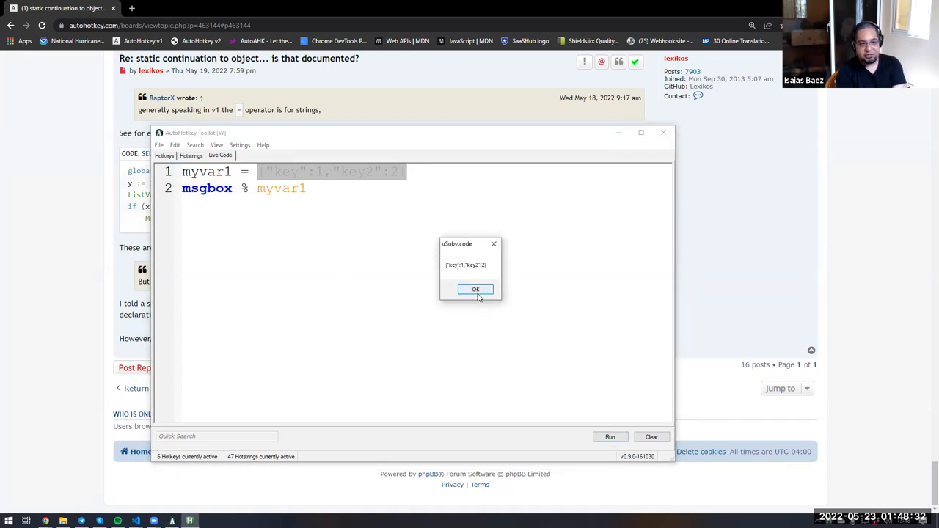
left_click(475, 289)
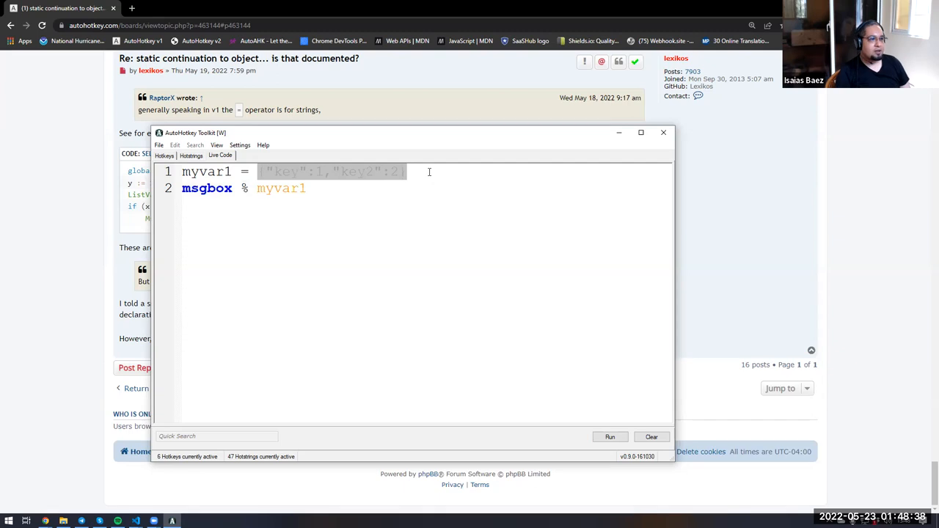
type("+5")
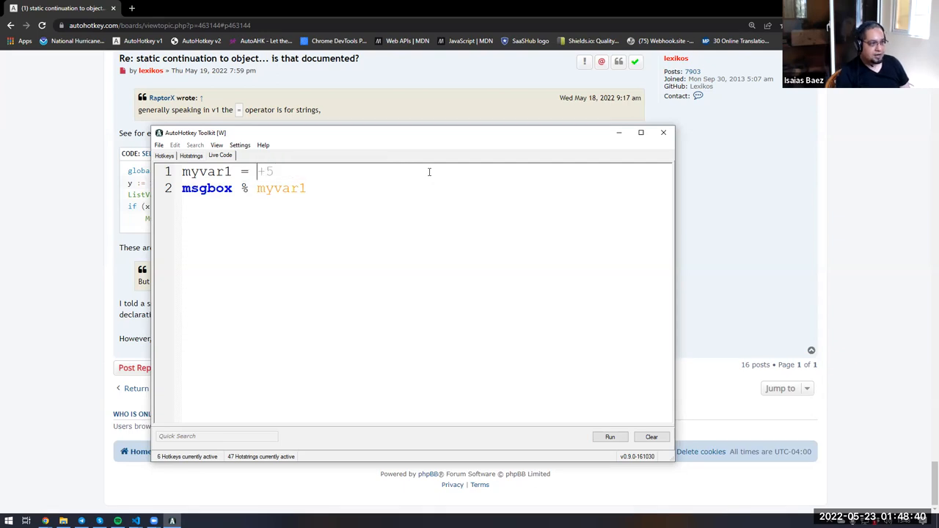
type("5")
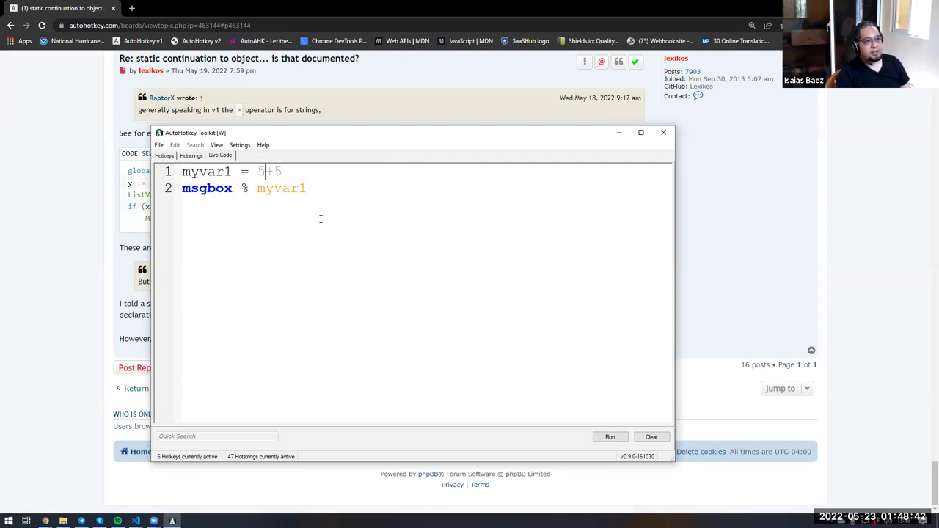
Run the 5+5 version, which displays '5+5' literally, and place the cursor at the equals sign
left_click(610, 436)
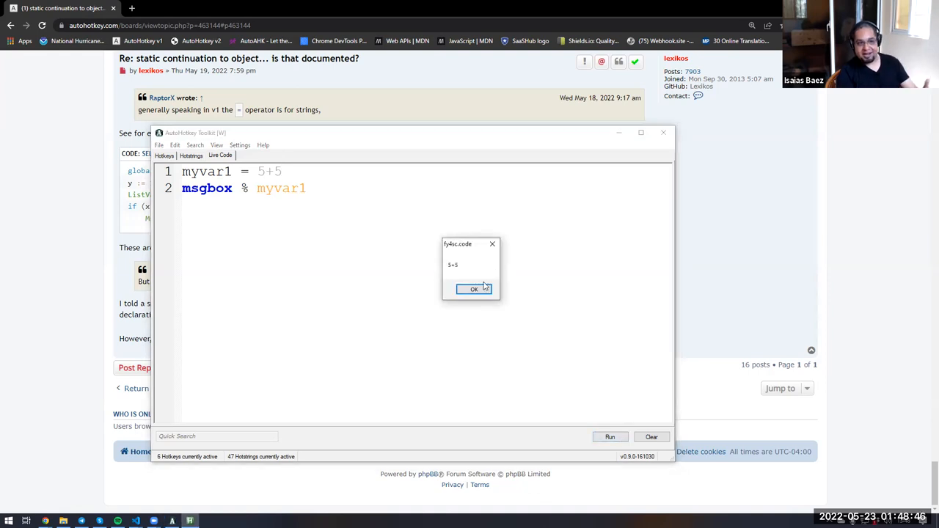
left_click(471, 289)
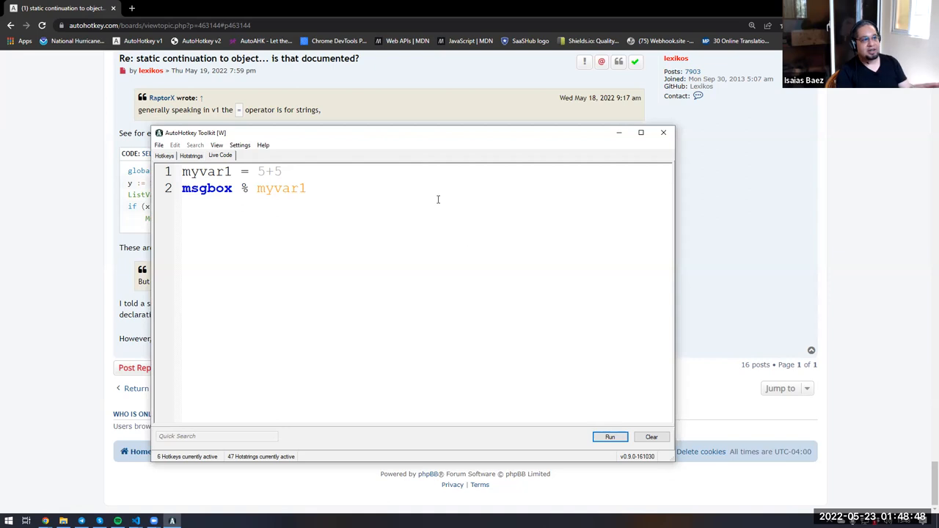
left_click(281, 172)
type(":")
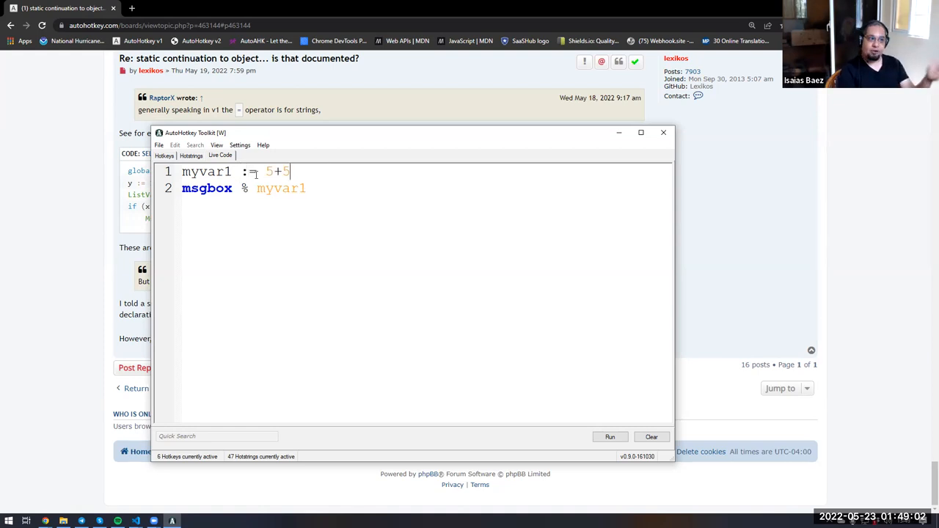
Run the := version showing 10, then revert line 1 to myvar1 = 5+5
left_click(609, 436)
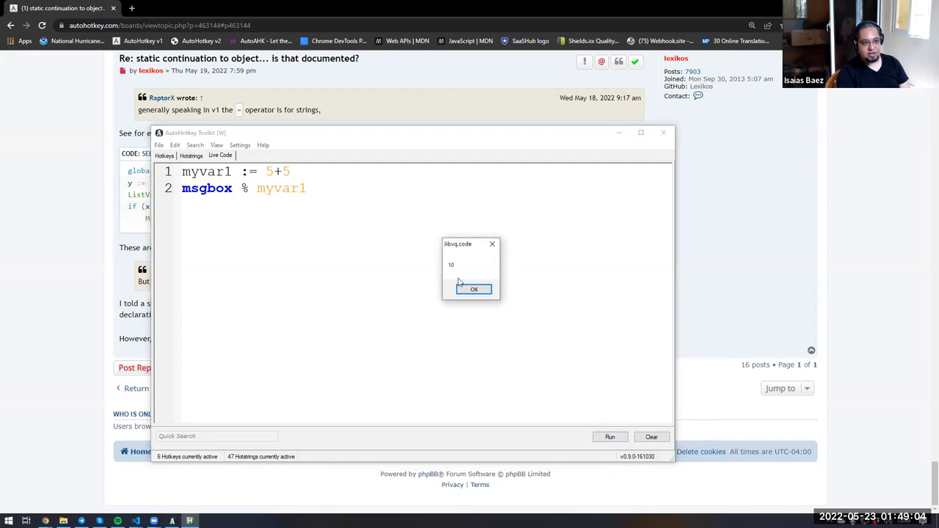
left_click(474, 288)
type(".")
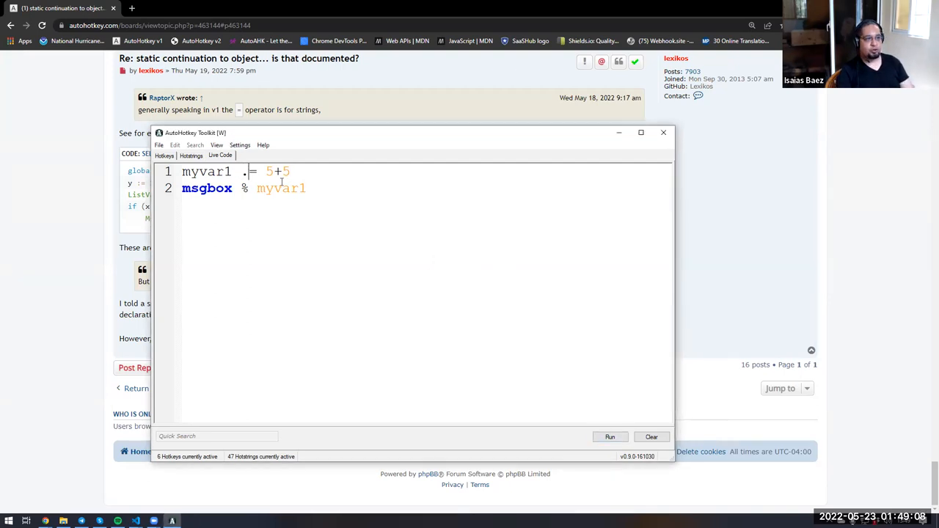
type("+")
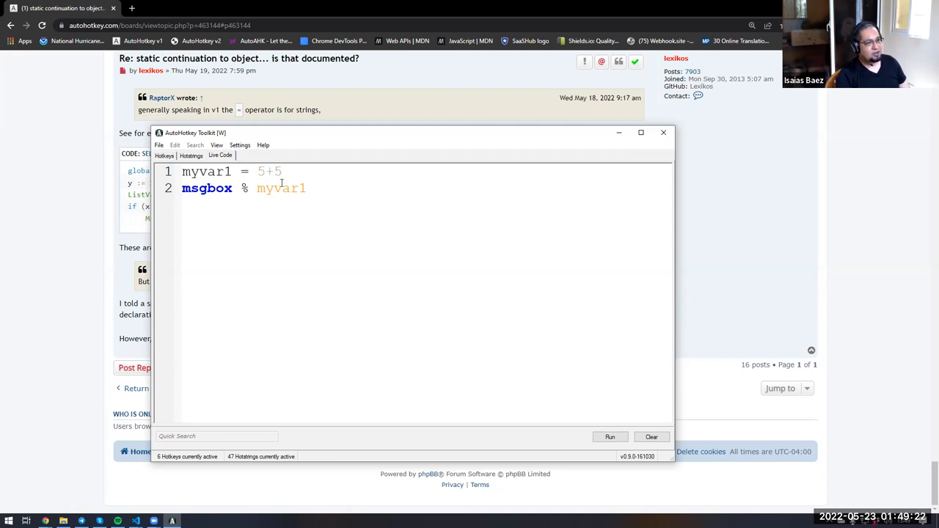
Run the doubled-quote := string version showing {"key":1,"key2":2} and restore the = assignment
type("global myvar1 = {\"key\":1,\"key2\":2}")
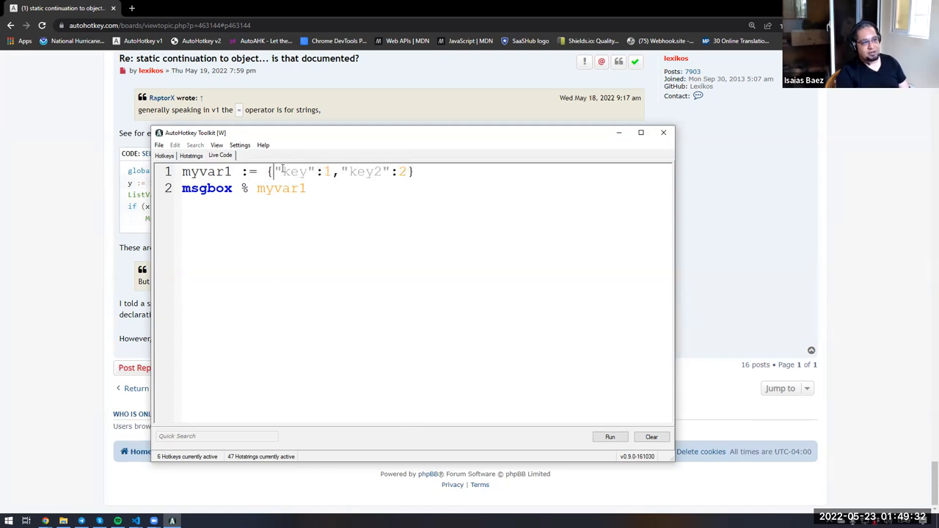
mouse_move(347, 203)
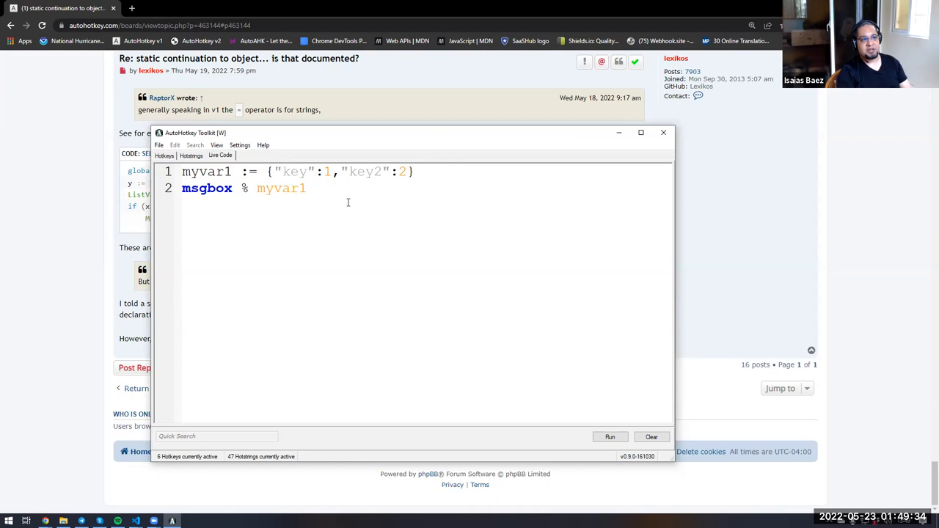
type("\"\"")
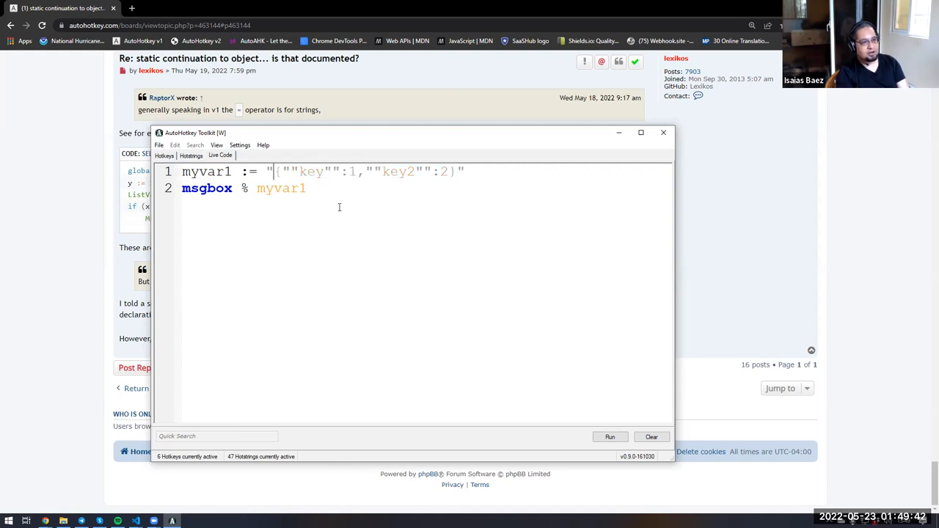
left_click(610, 436)
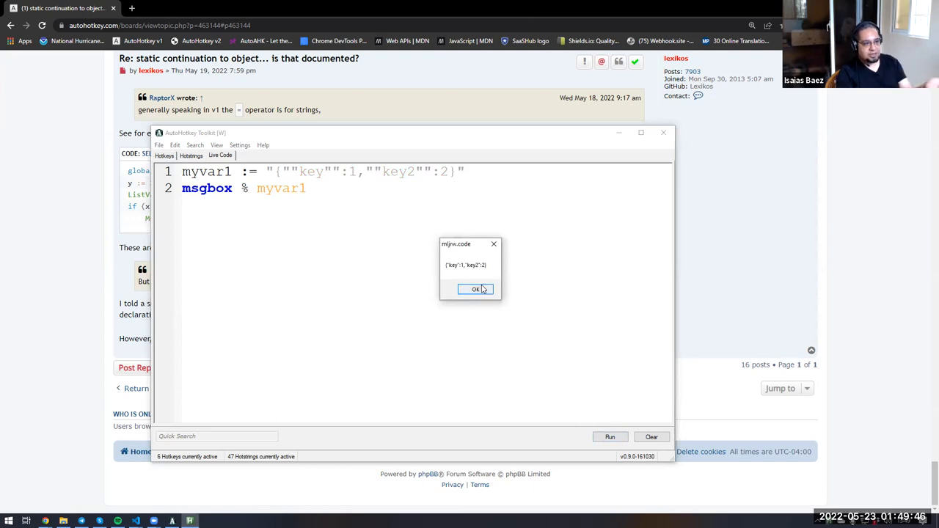
left_click(476, 289)
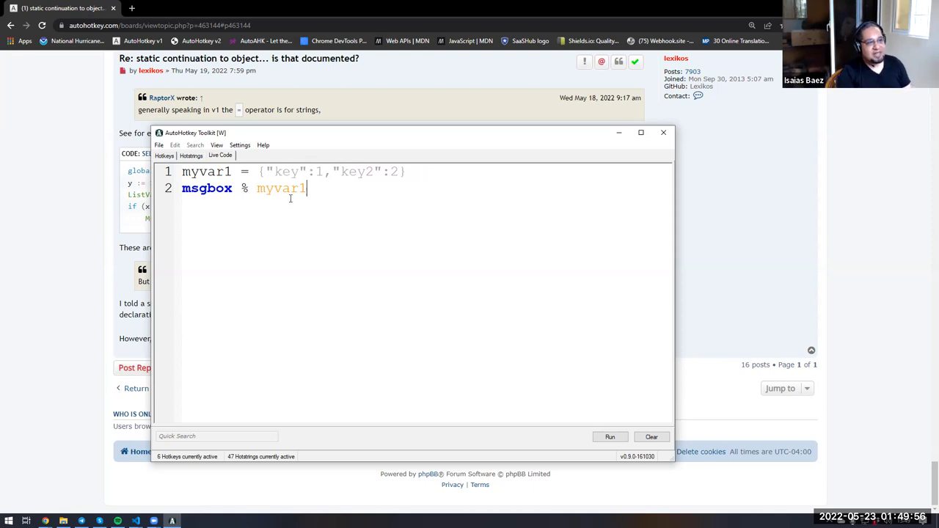
left_click(611, 436)
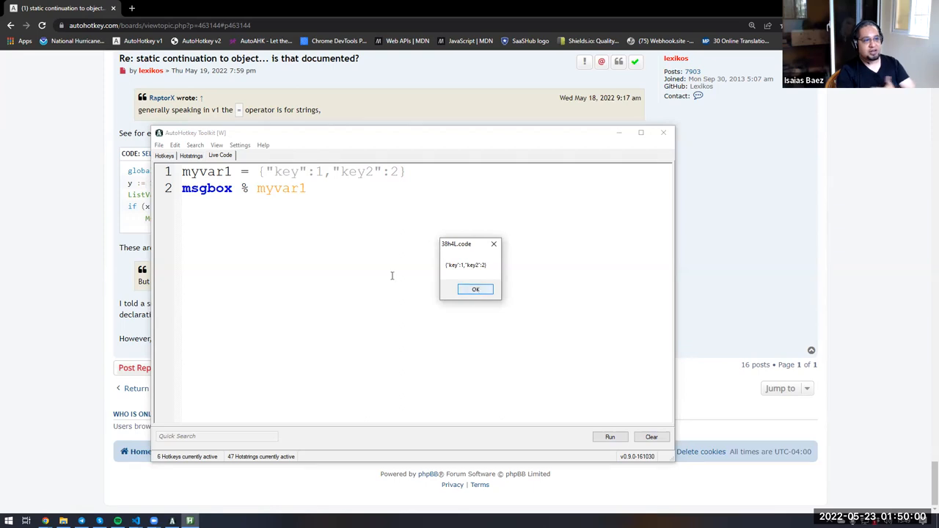
left_click(475, 289)
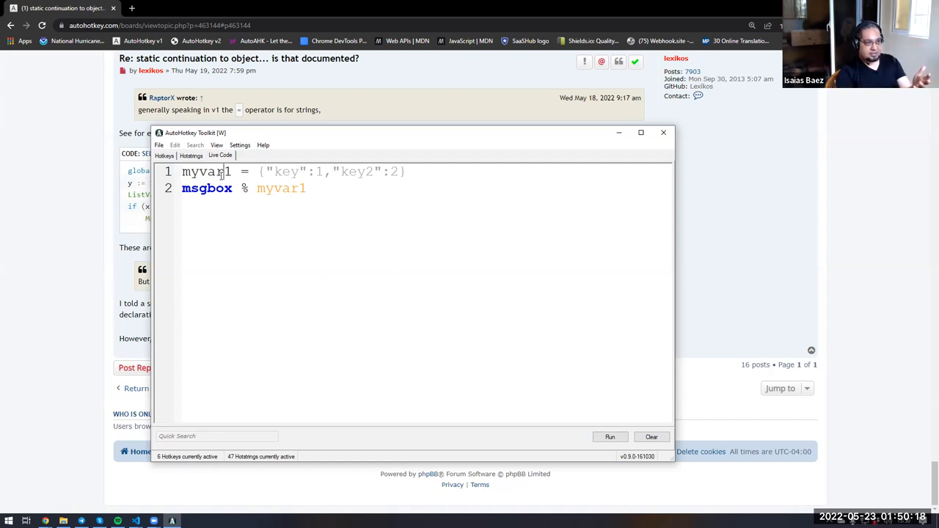
double_click(210, 172)
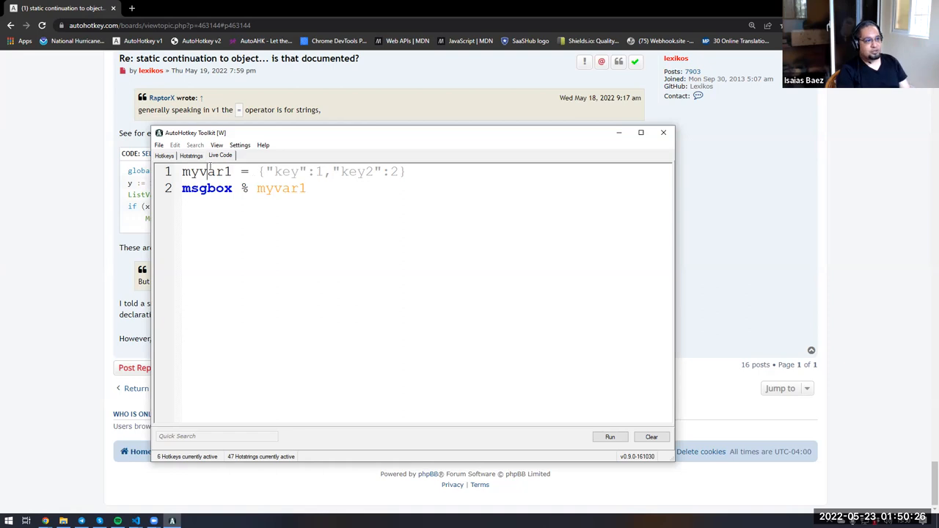
type("global")
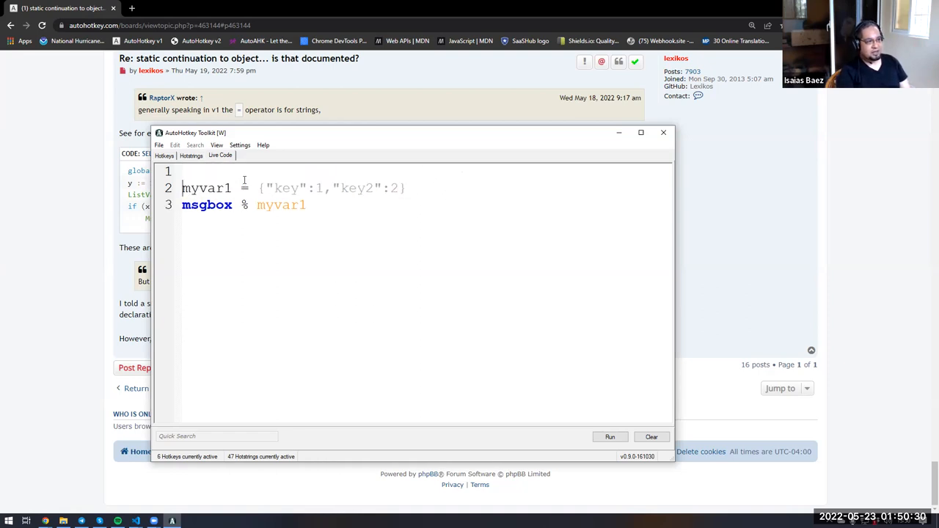
key("Enter")
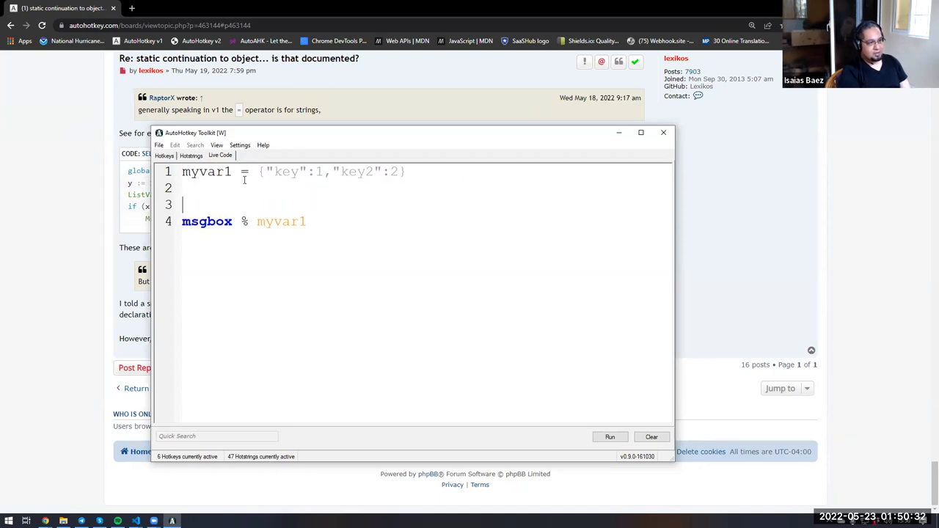
type("function")
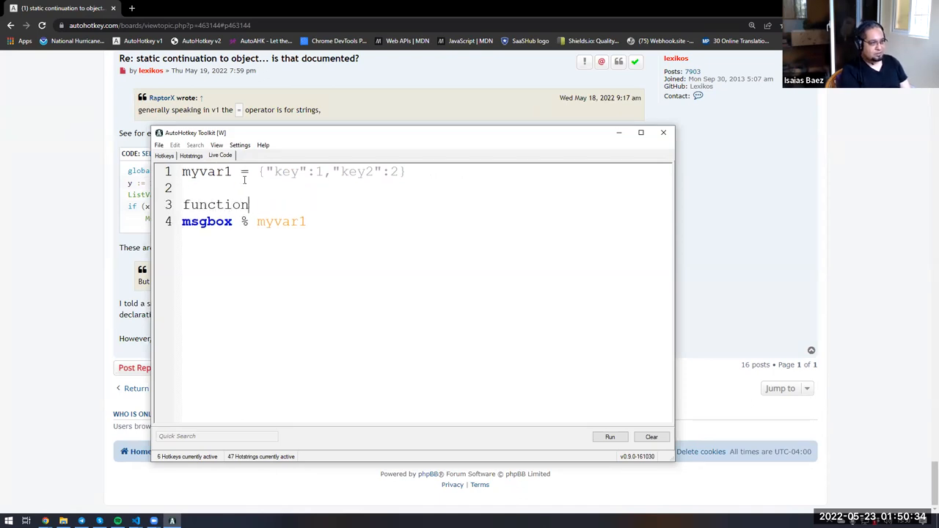
type("(){")
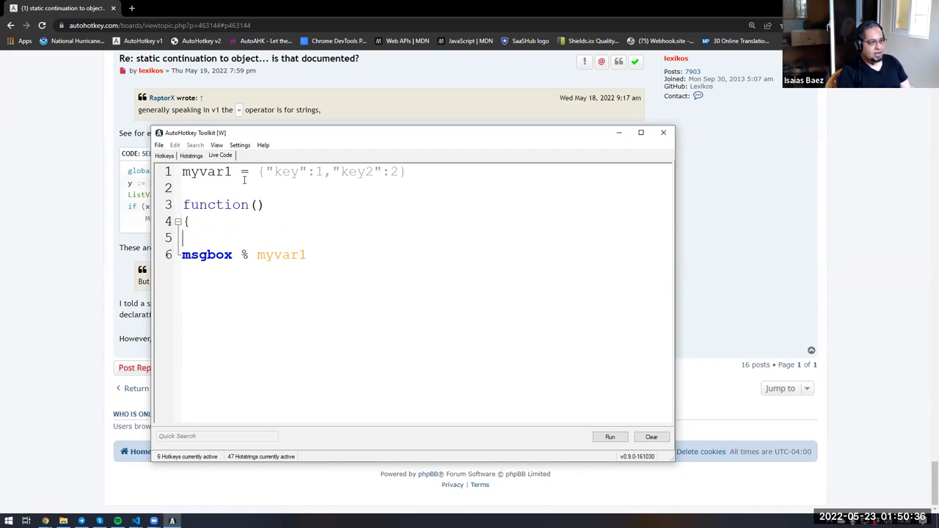
type("}")
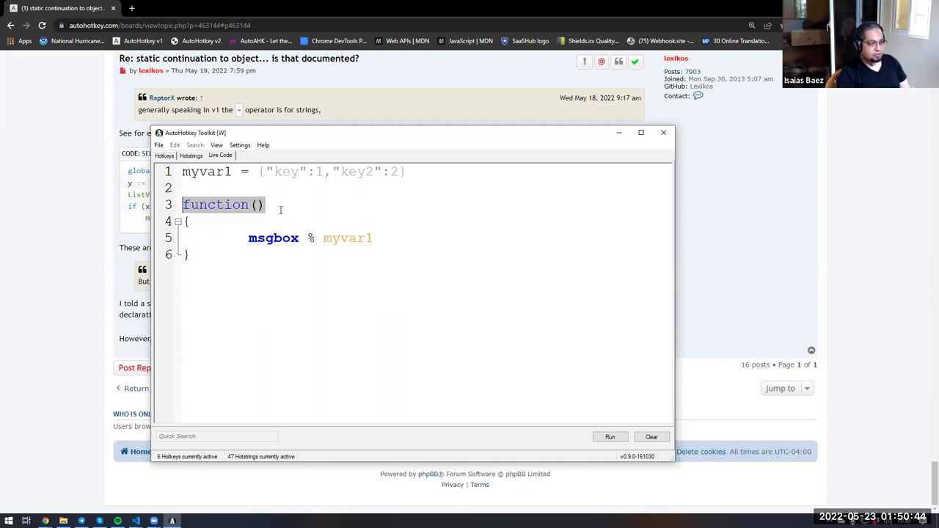
key("Enter")
type("return")
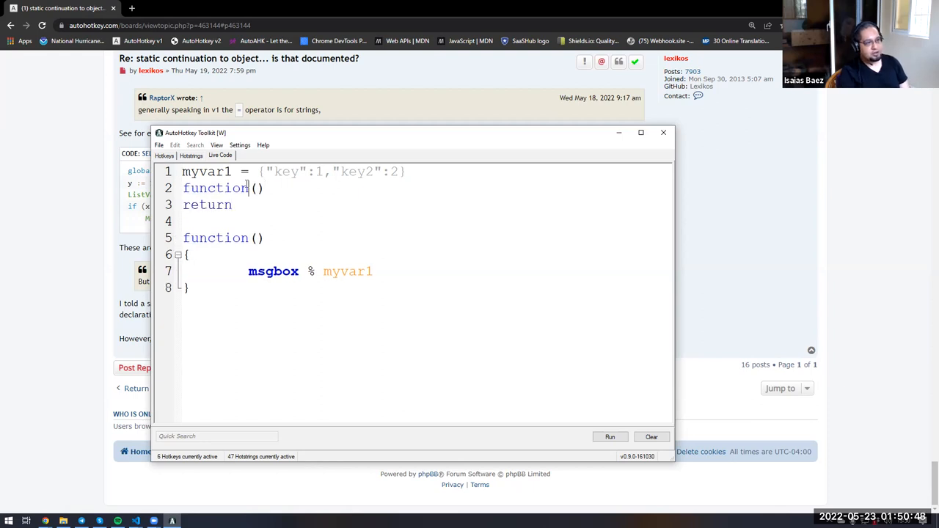
left_click(610, 436)
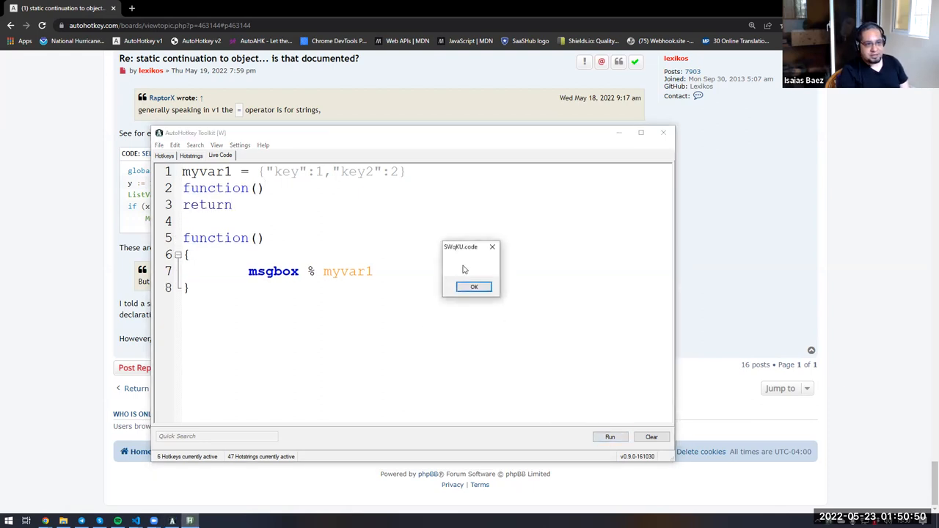
left_click(473, 286)
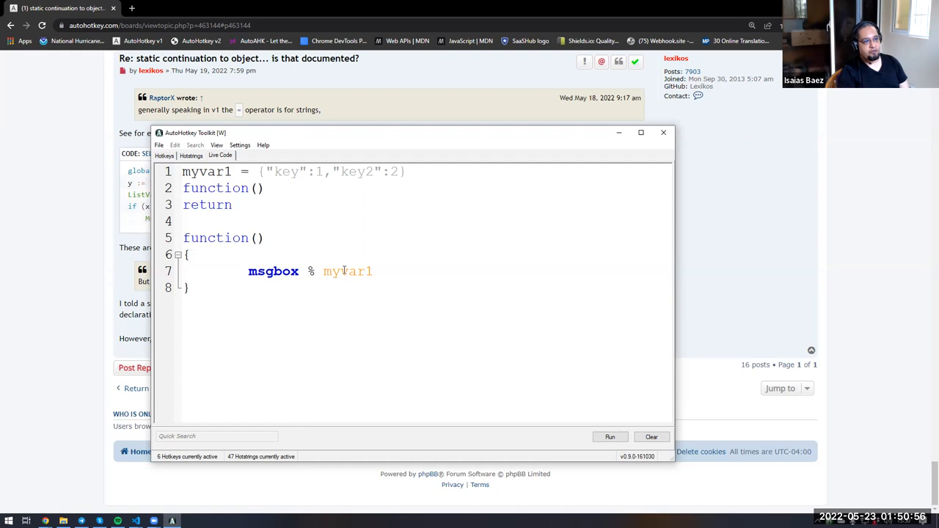
double_click(348, 271)
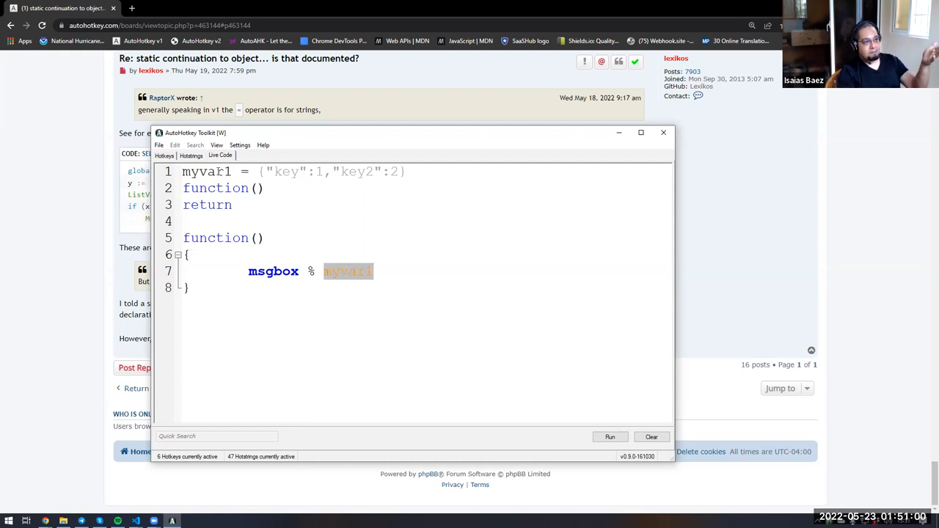
double_click(207, 171)
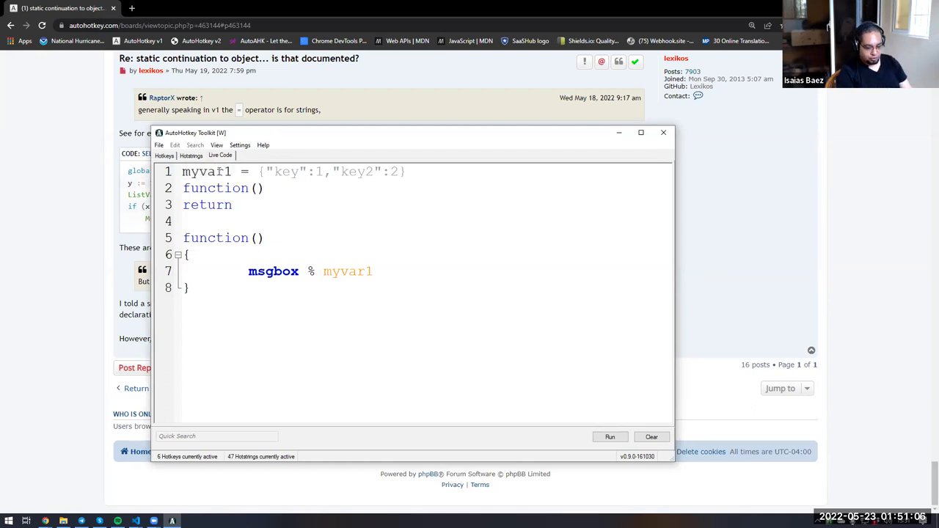
Prefix line 1 with 'global' and highlight the words global and myvar1
type("global")
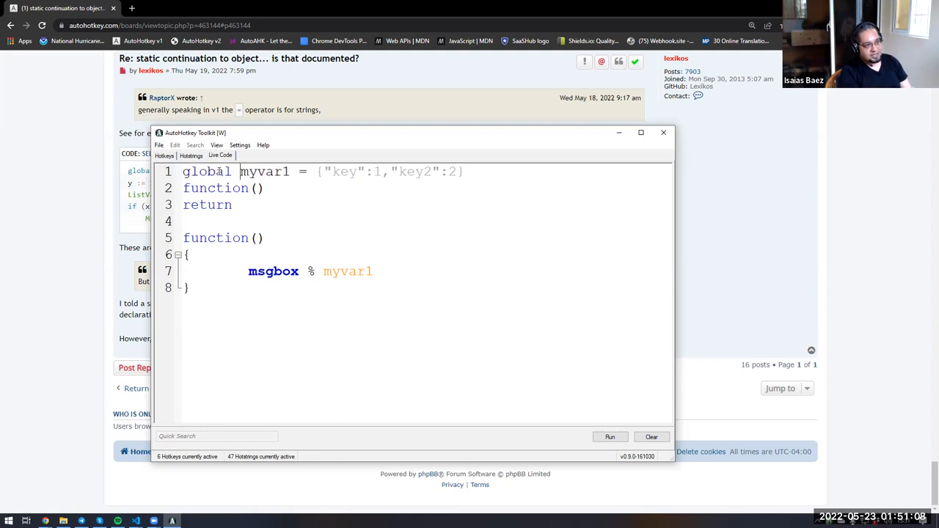
double_click(208, 171)
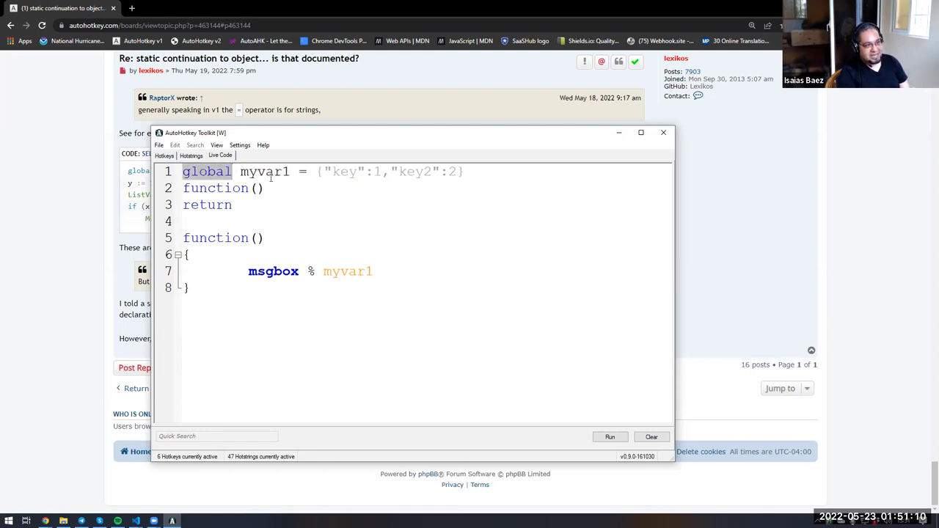
double_click(266, 171)
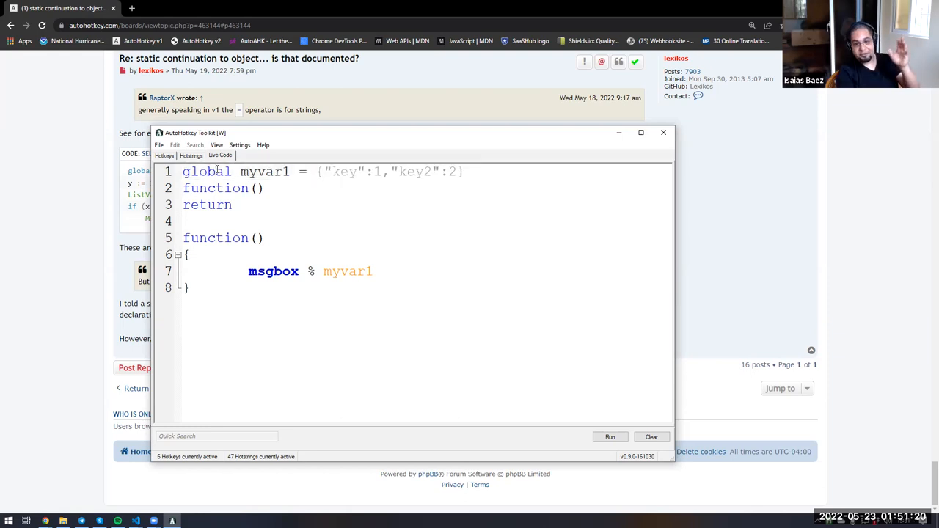
double_click(207, 171)
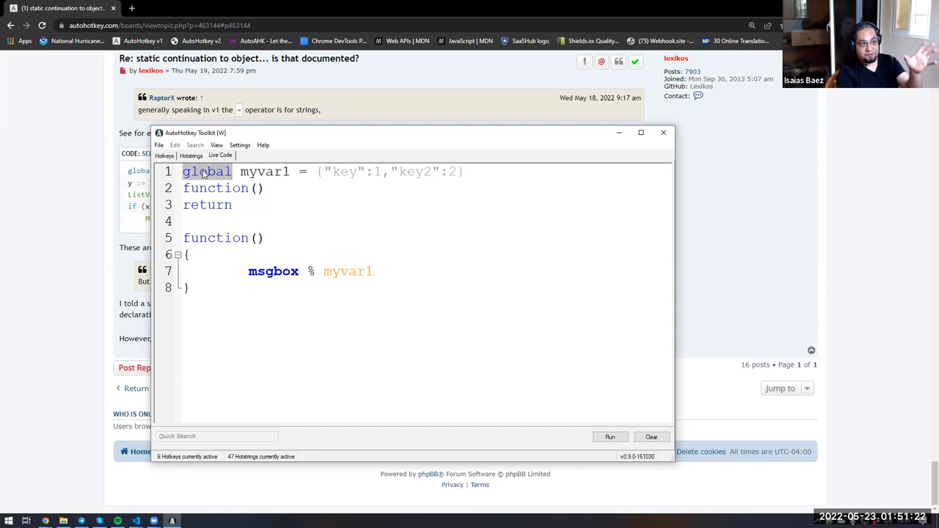
double_click(265, 171)
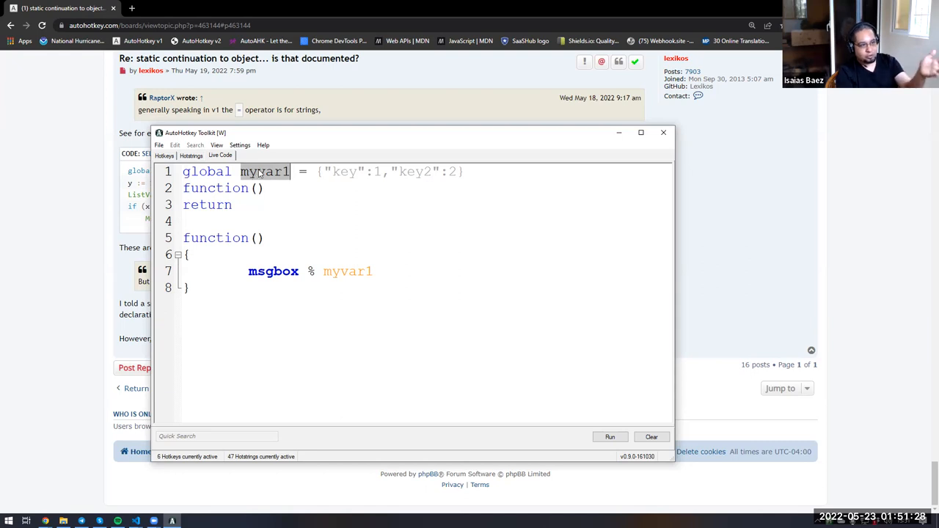
Point out the equals sign and object text, revisiting global and myvar1 on line 1
left_click(299, 171)
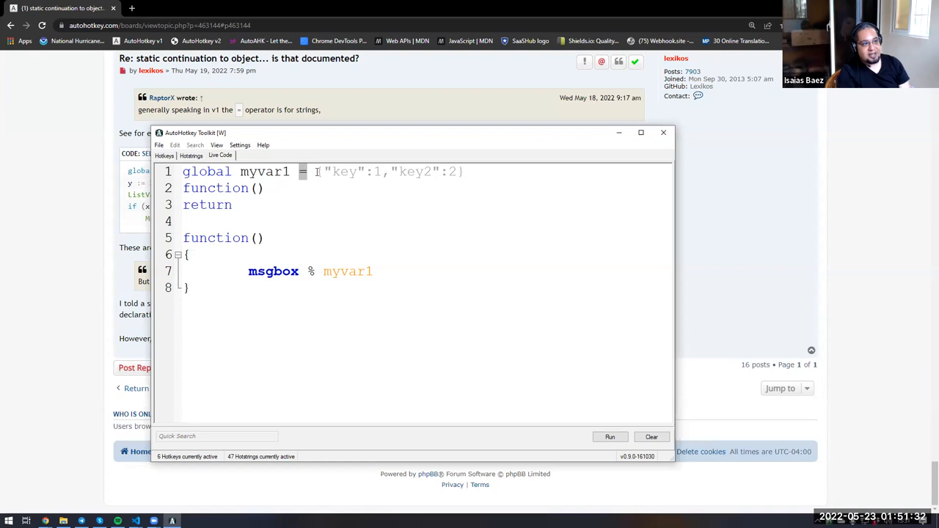
left_click_drag(315, 171, 462, 171)
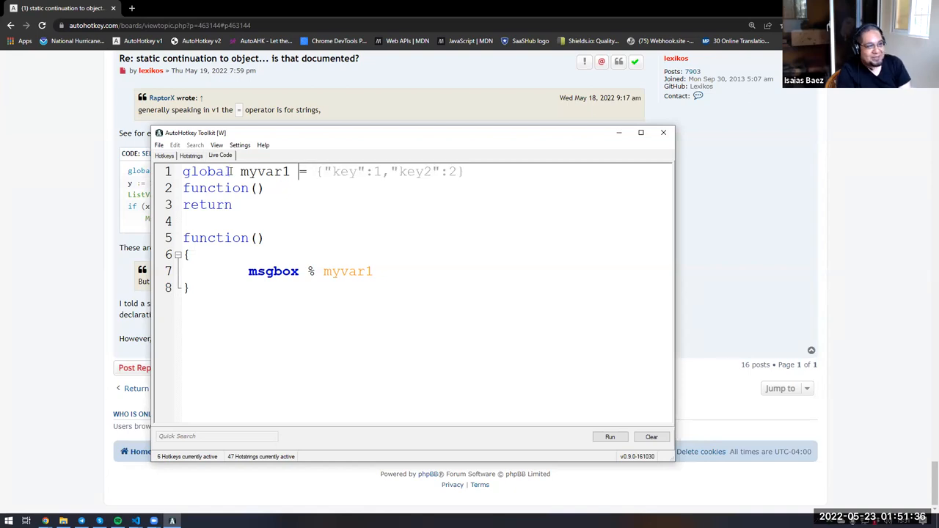
double_click(206, 171)
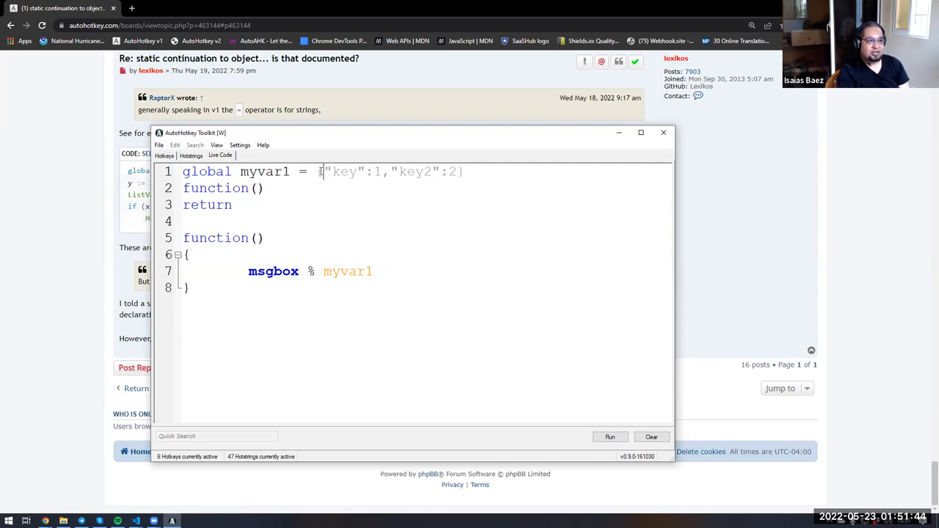
left_click_drag(319, 171, 451, 171)
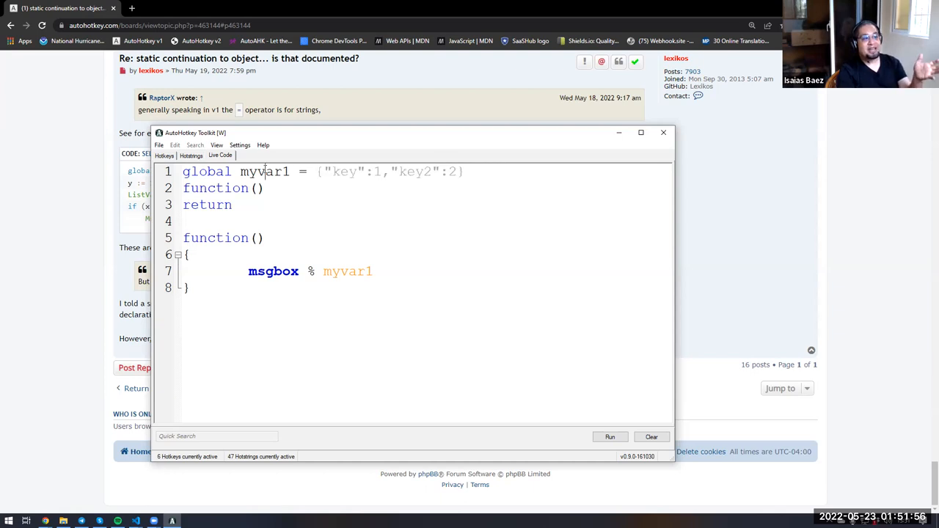
double_click(265, 171)
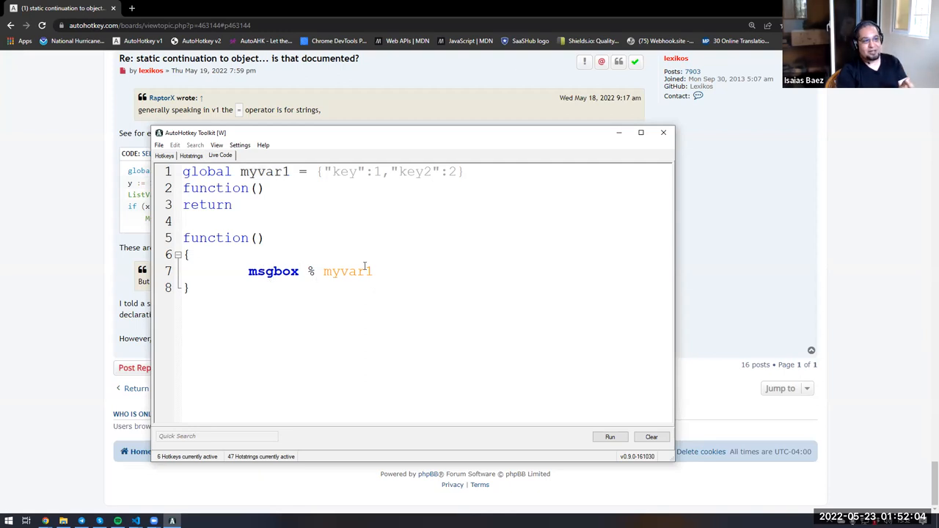
Run the script to an empty message, append .key to myvar1, and rerun to show 1
left_click(609, 436)
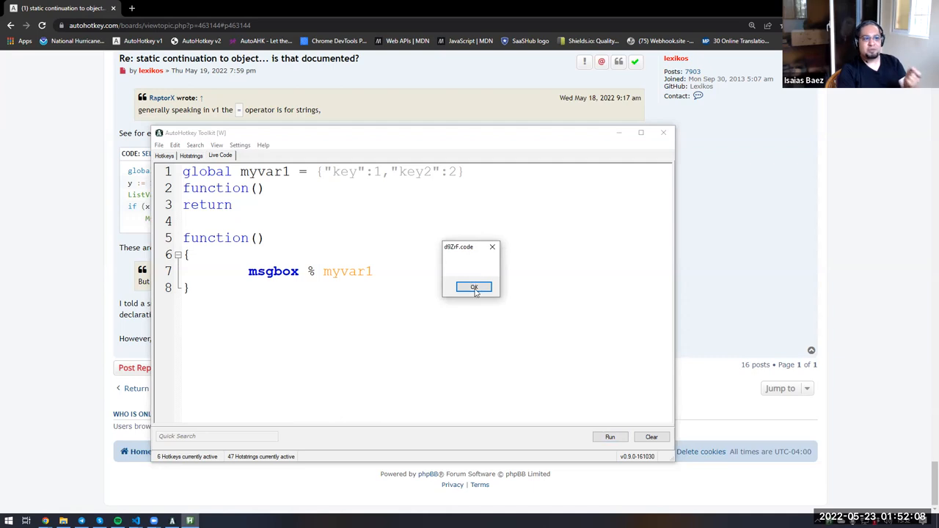
left_click(474, 287)
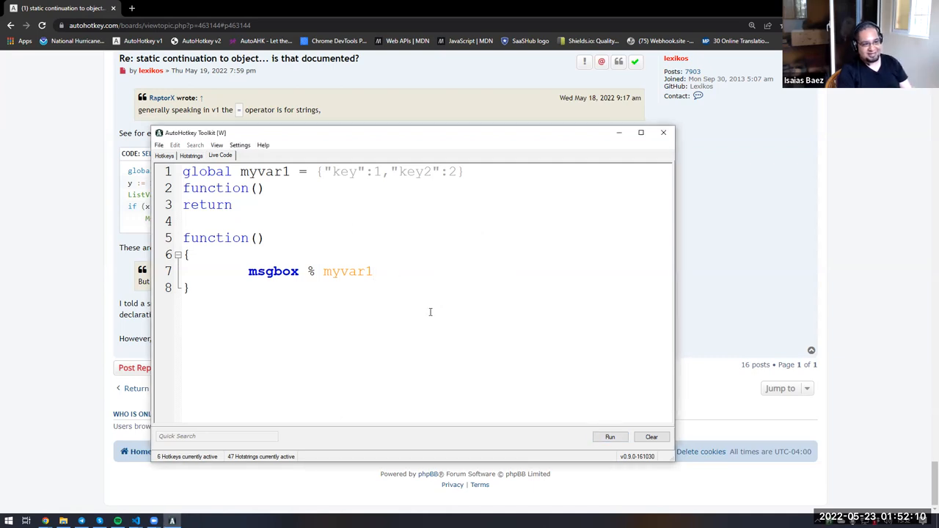
type(".key")
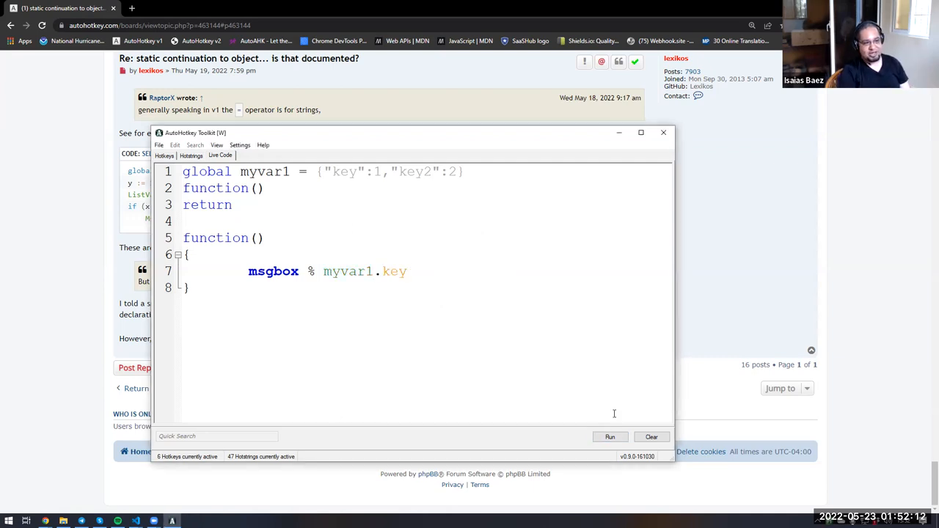
left_click(610, 436)
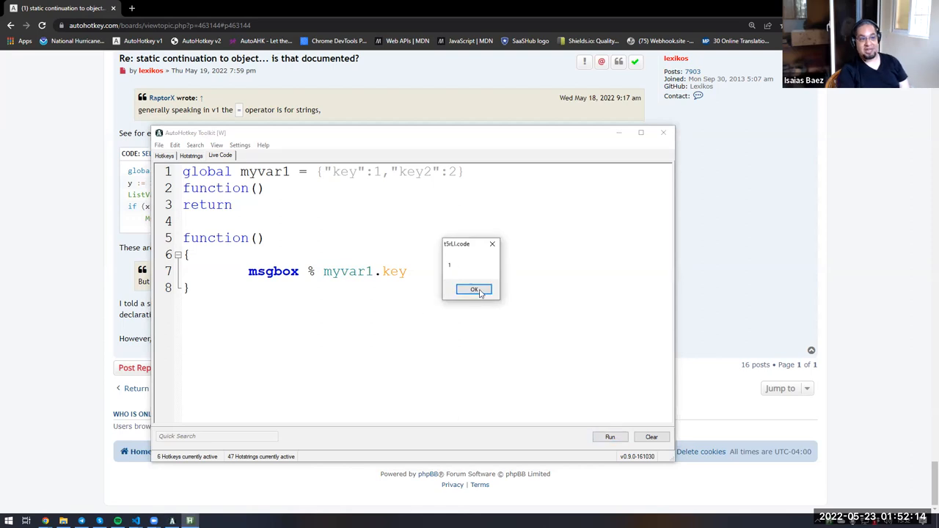
left_click(474, 289)
type("2")
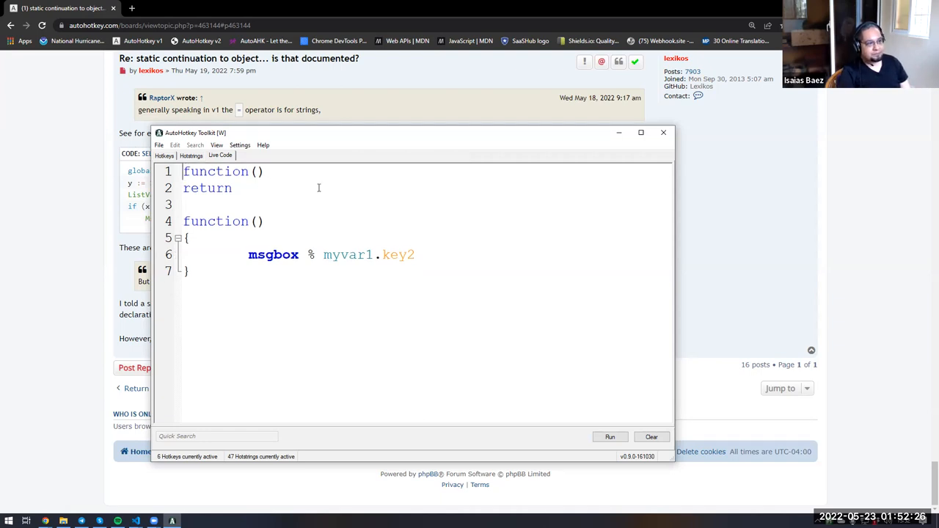
Put global myvar1 = {"key":1,"key2":2} inside the function, switch it to static, then remove static
type("global myvar1 = {\"key\":1,\"key2\":2}")
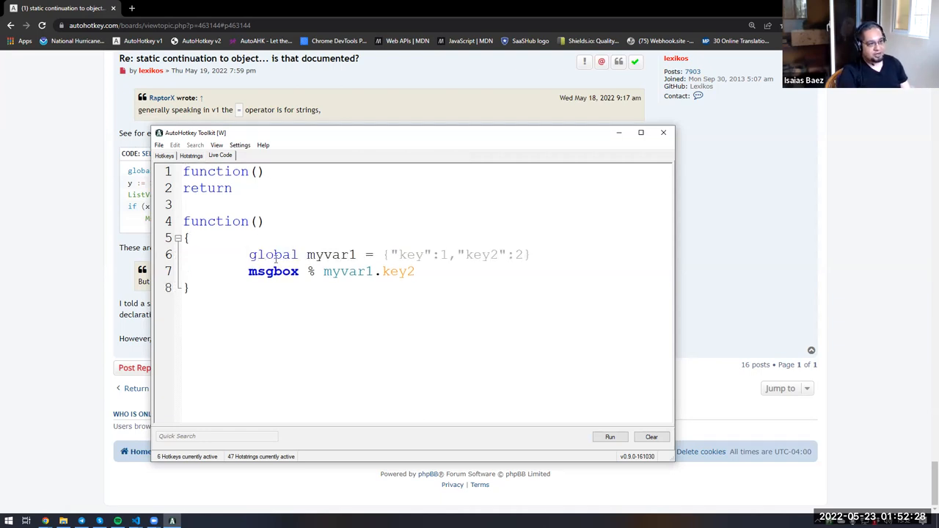
type("static")
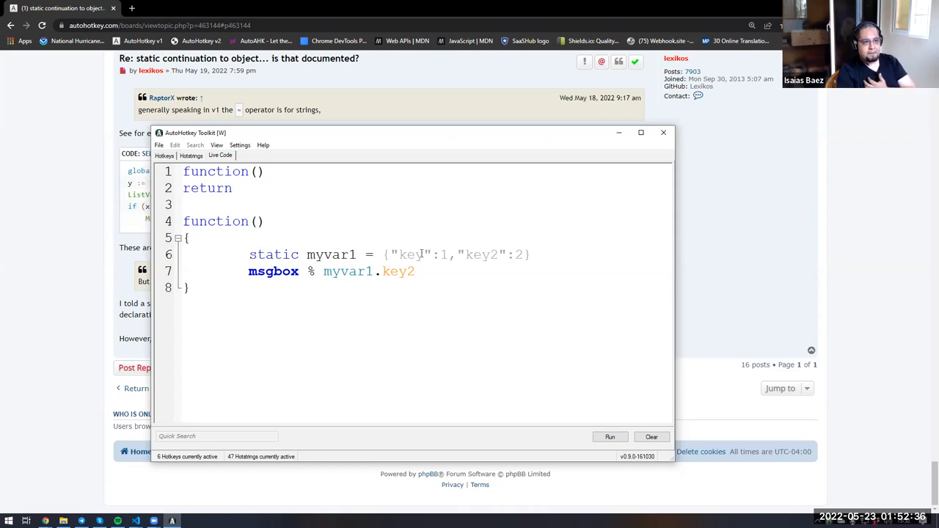
left_click_drag(383, 255, 530, 254)
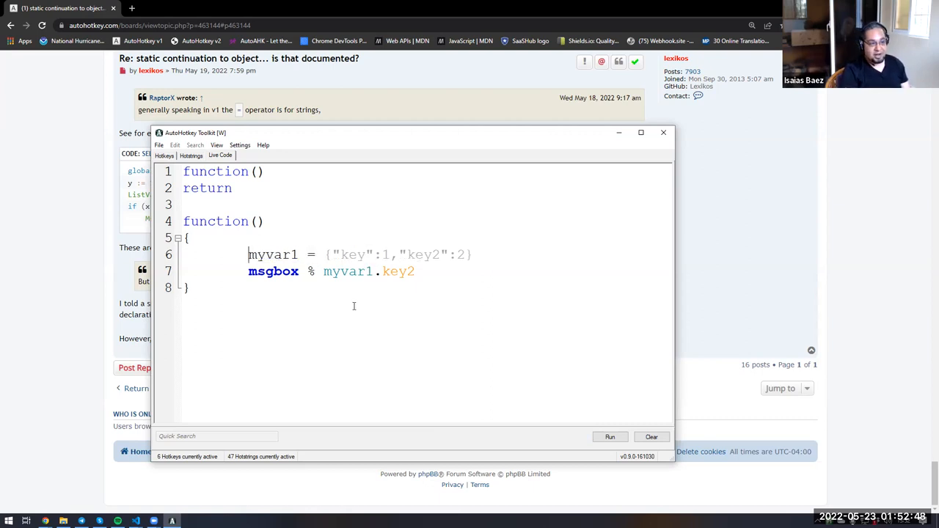
mouse_move(235, 254)
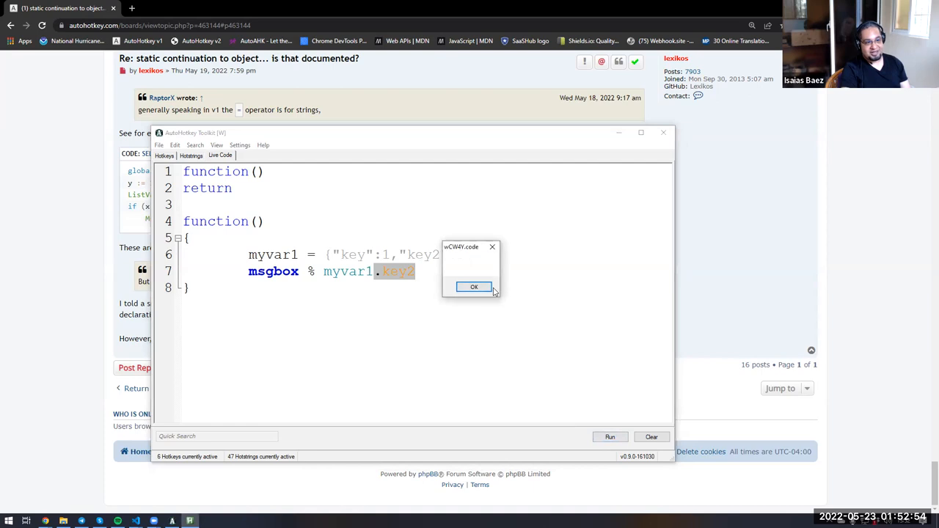
Dismiss the empty message produced by the local plain assignment
left_click(473, 287)
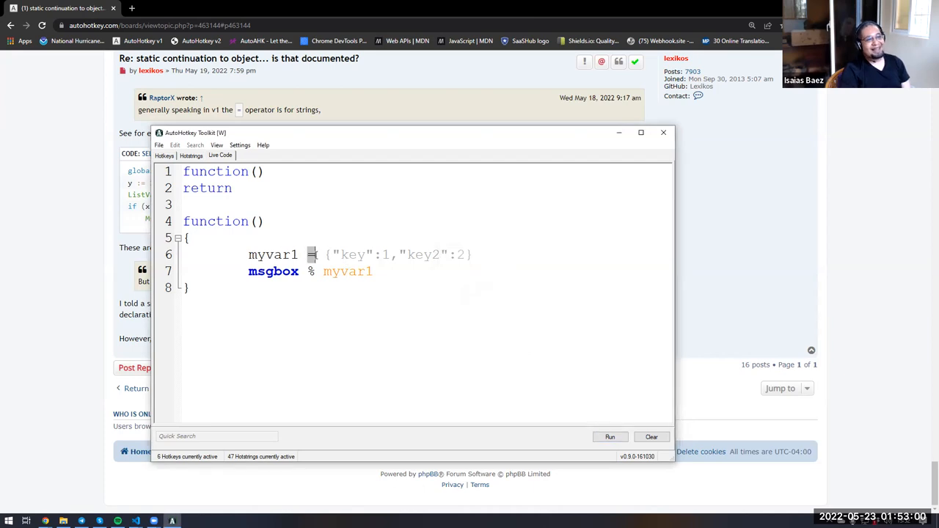
mouse_move(390, 393)
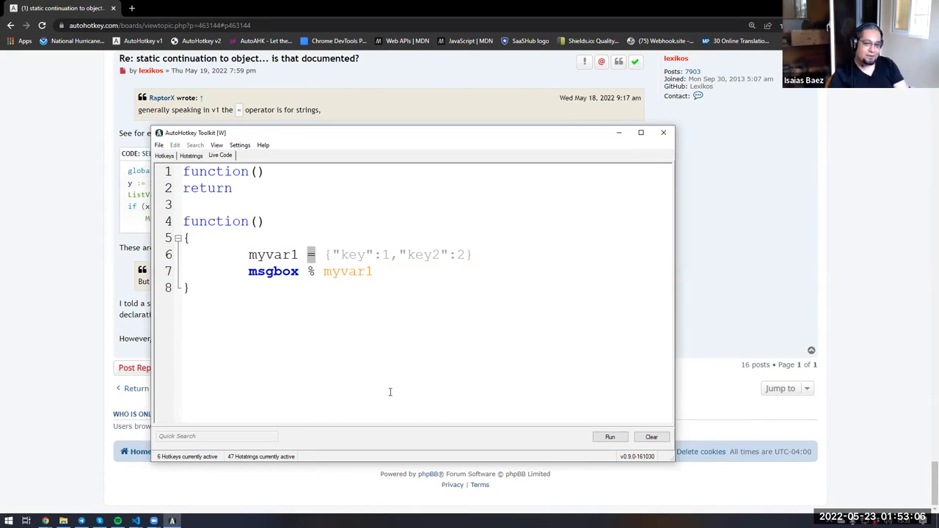
mouse_move(388, 381)
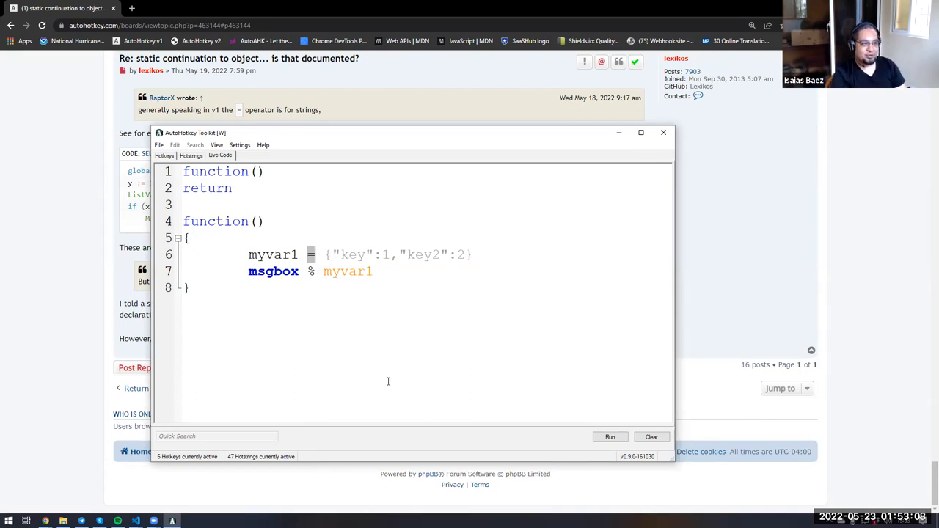